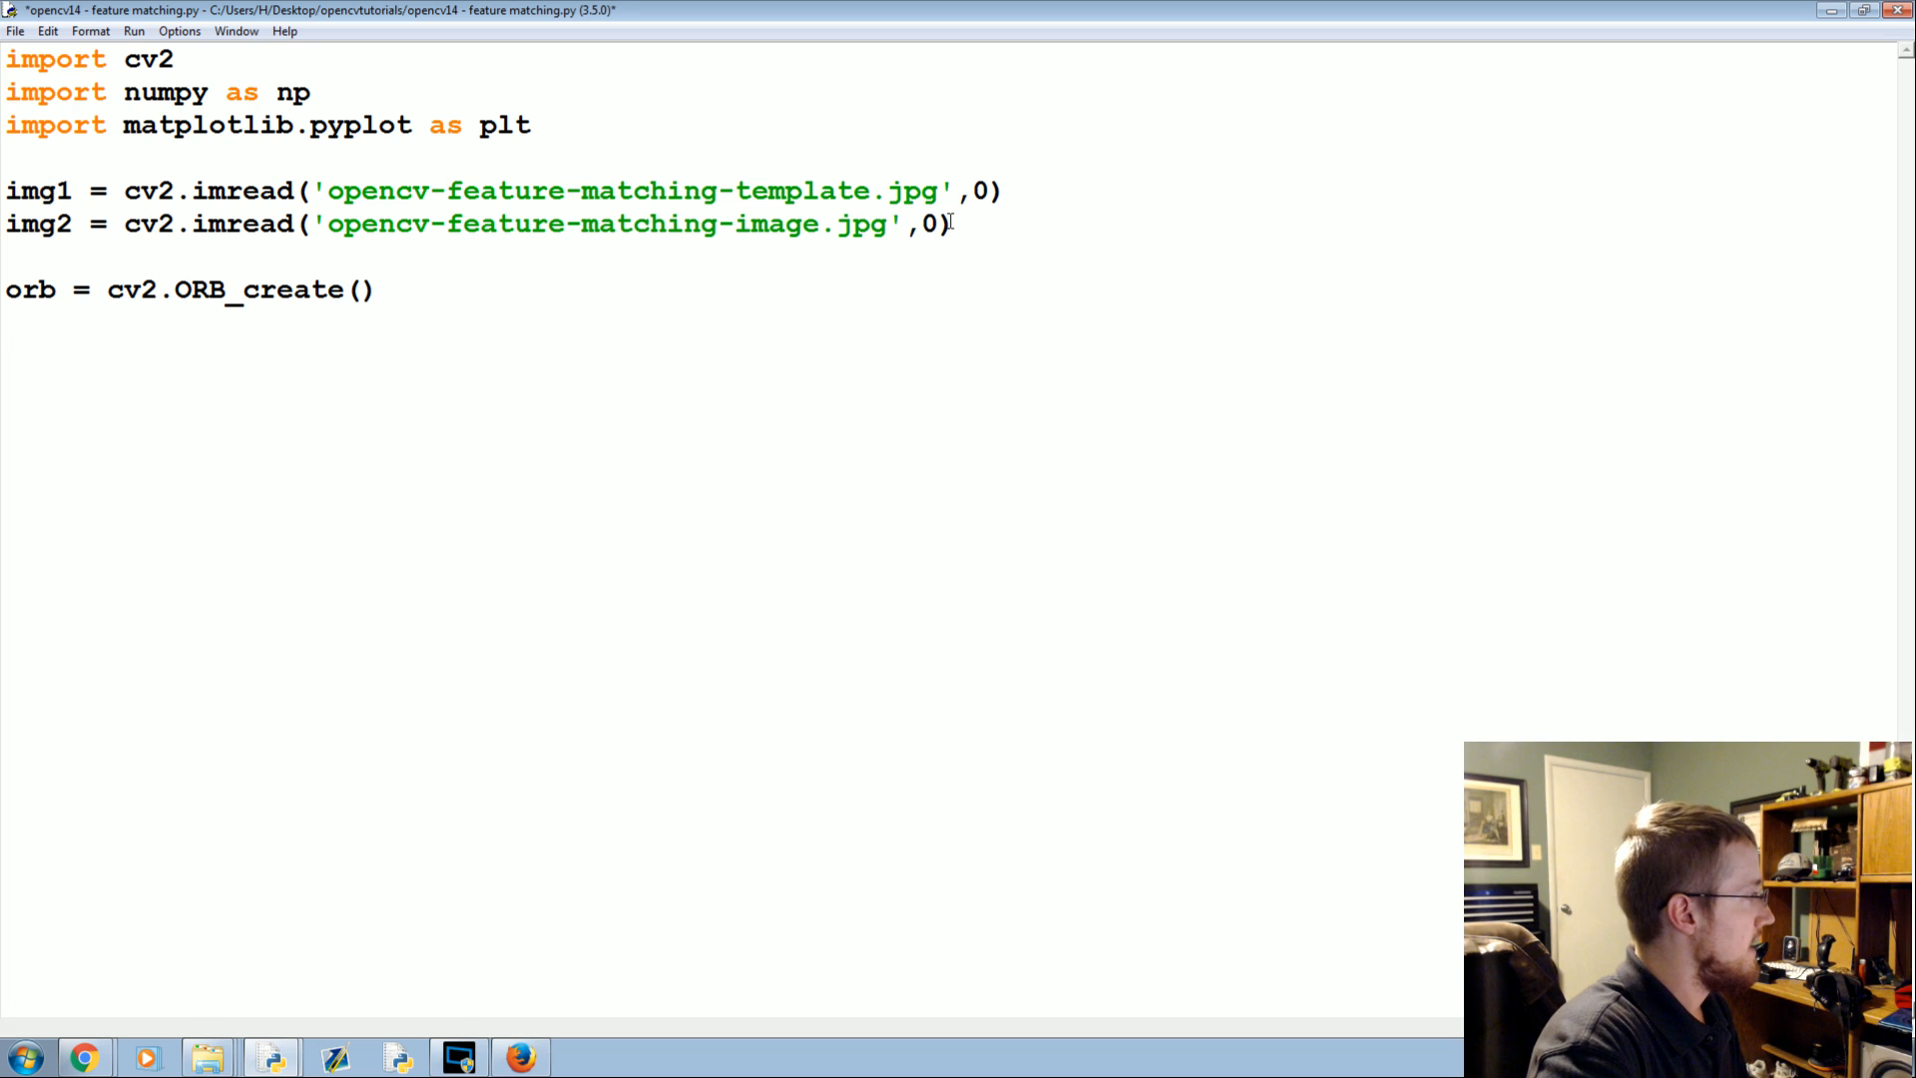
# Add the line kp1, des1 = orb.detectAndCompute(img1,None) below ORB_create
pyautogui.write('kp1, des1 = orb.detectAnd')
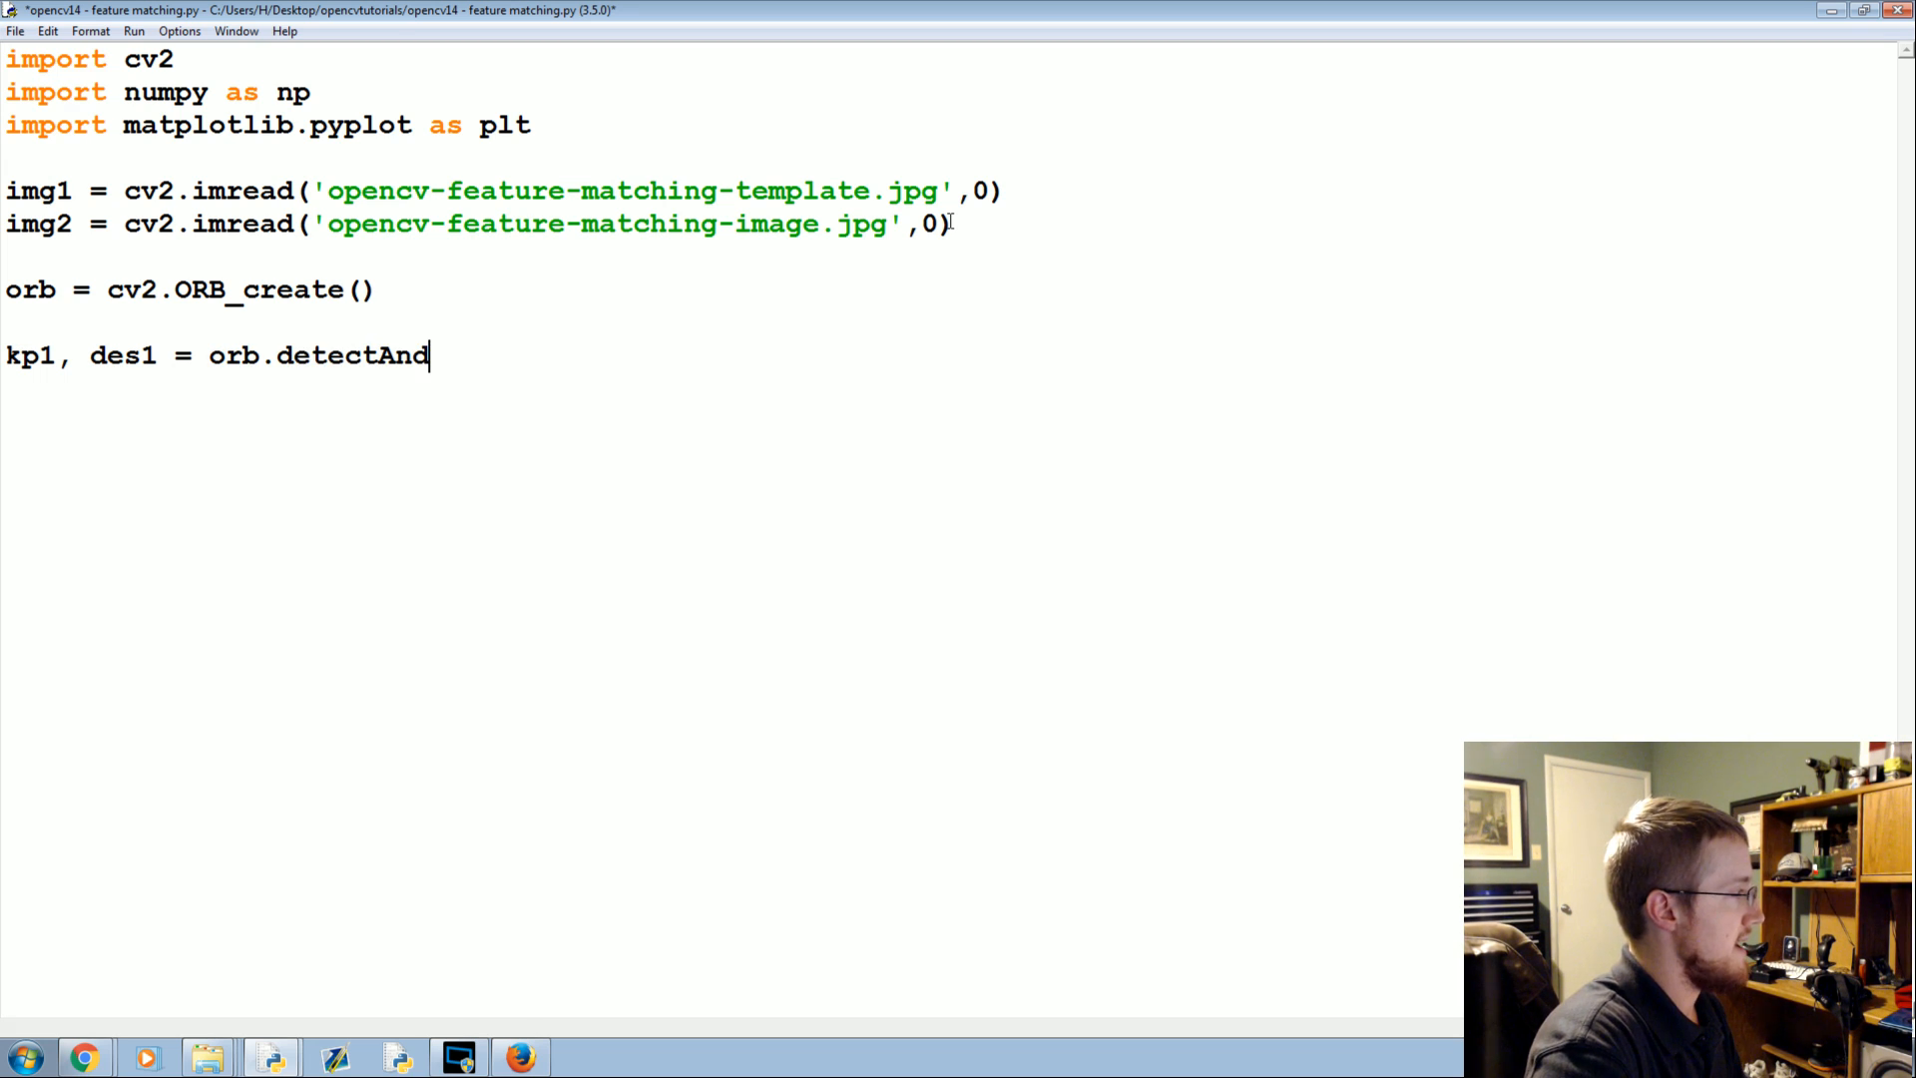
pyautogui.write('Compute(img1,None)')
pyautogui.write('img3 = cv2.drawMatches(')
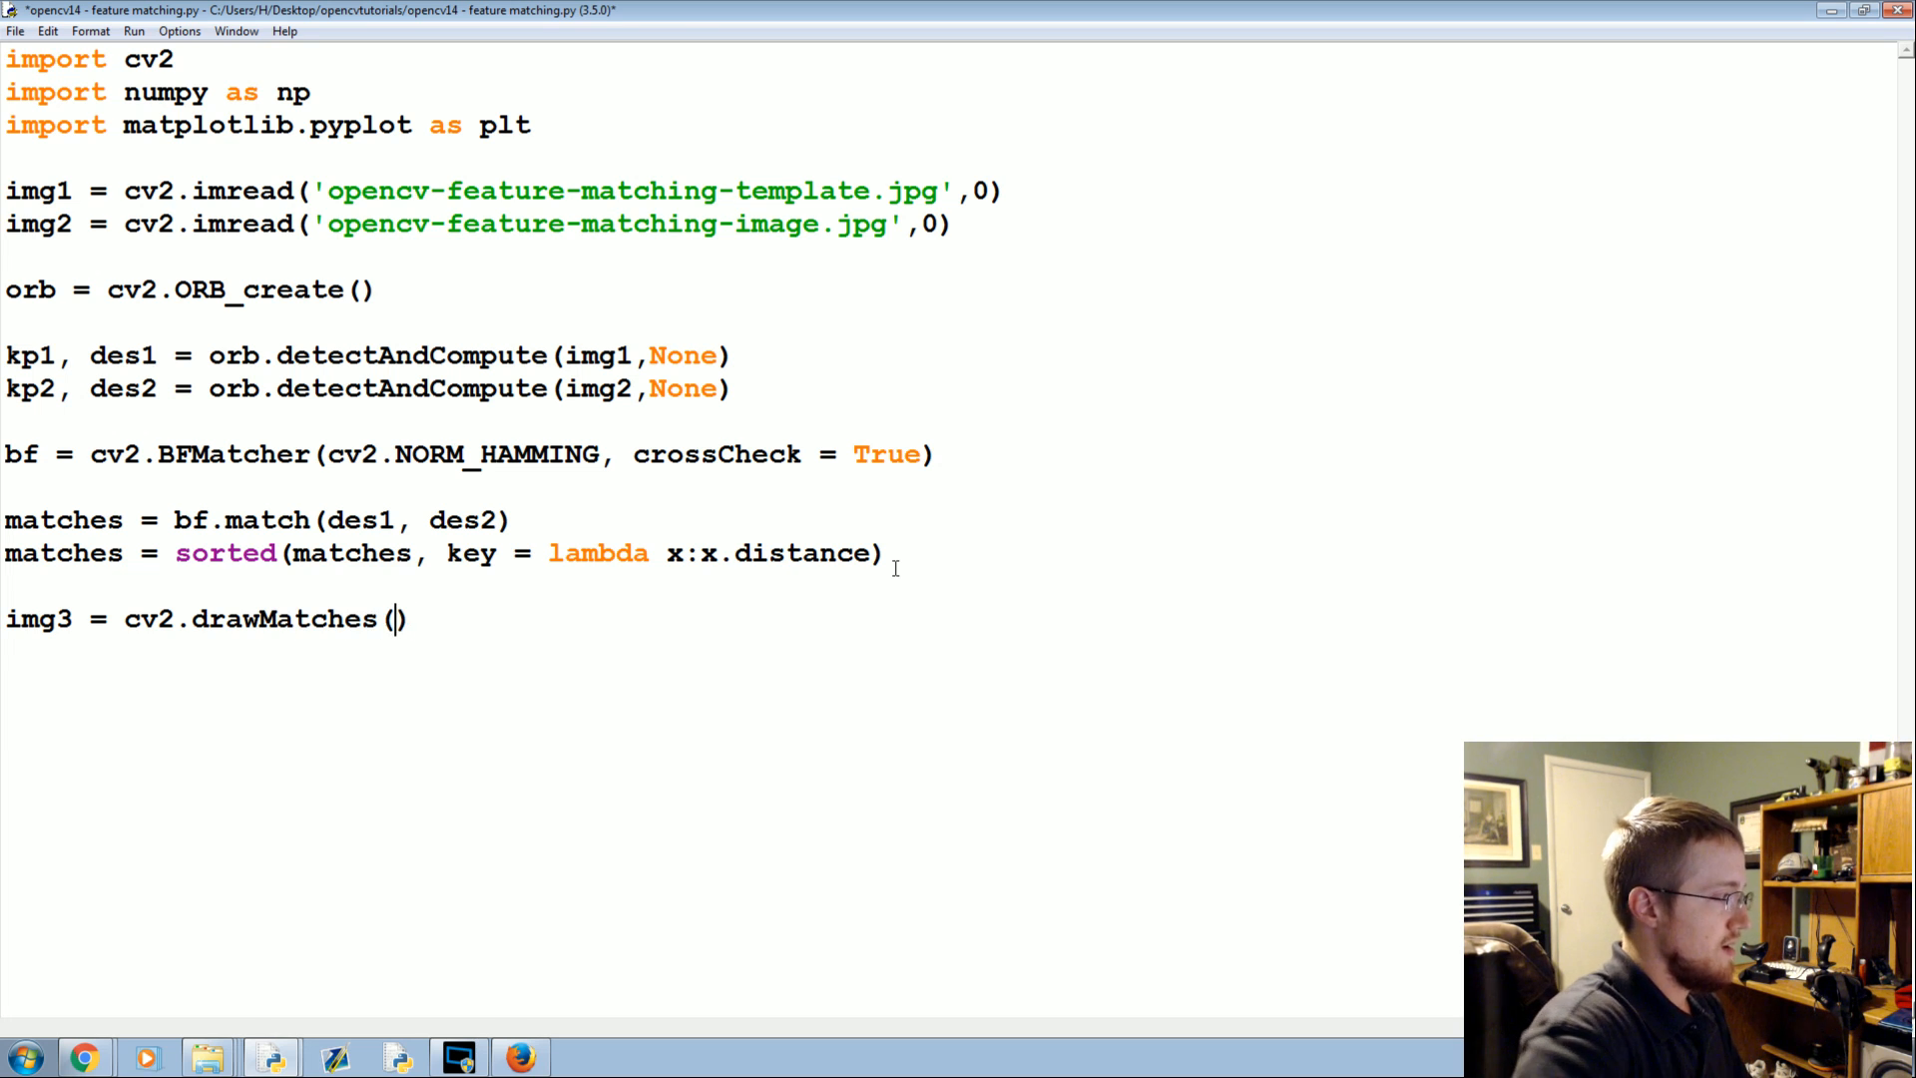
# Pass img1, kp1, img2, kp2 and matches to cv2.drawMatches, then run the script with F5
pyautogui.write('img1,kp1,img2,kp2, matches')
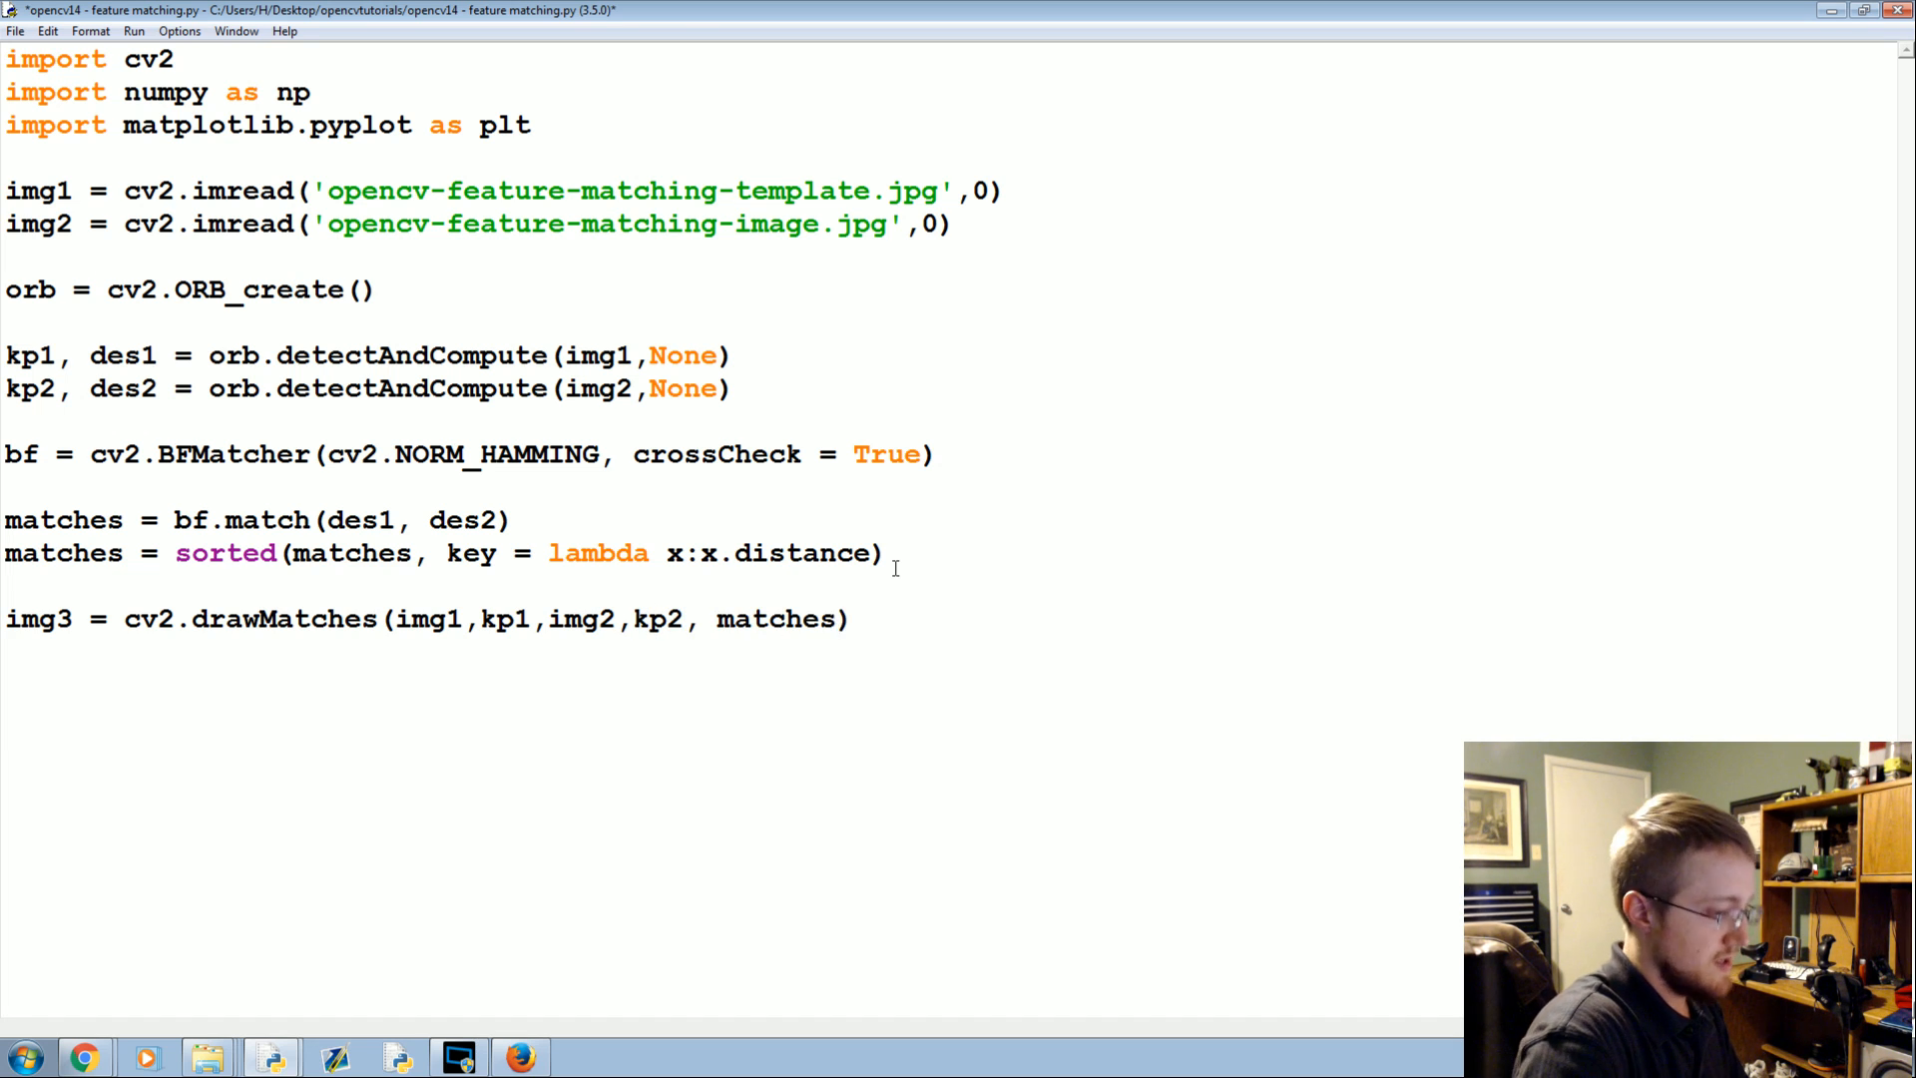
pyautogui.press('F5')
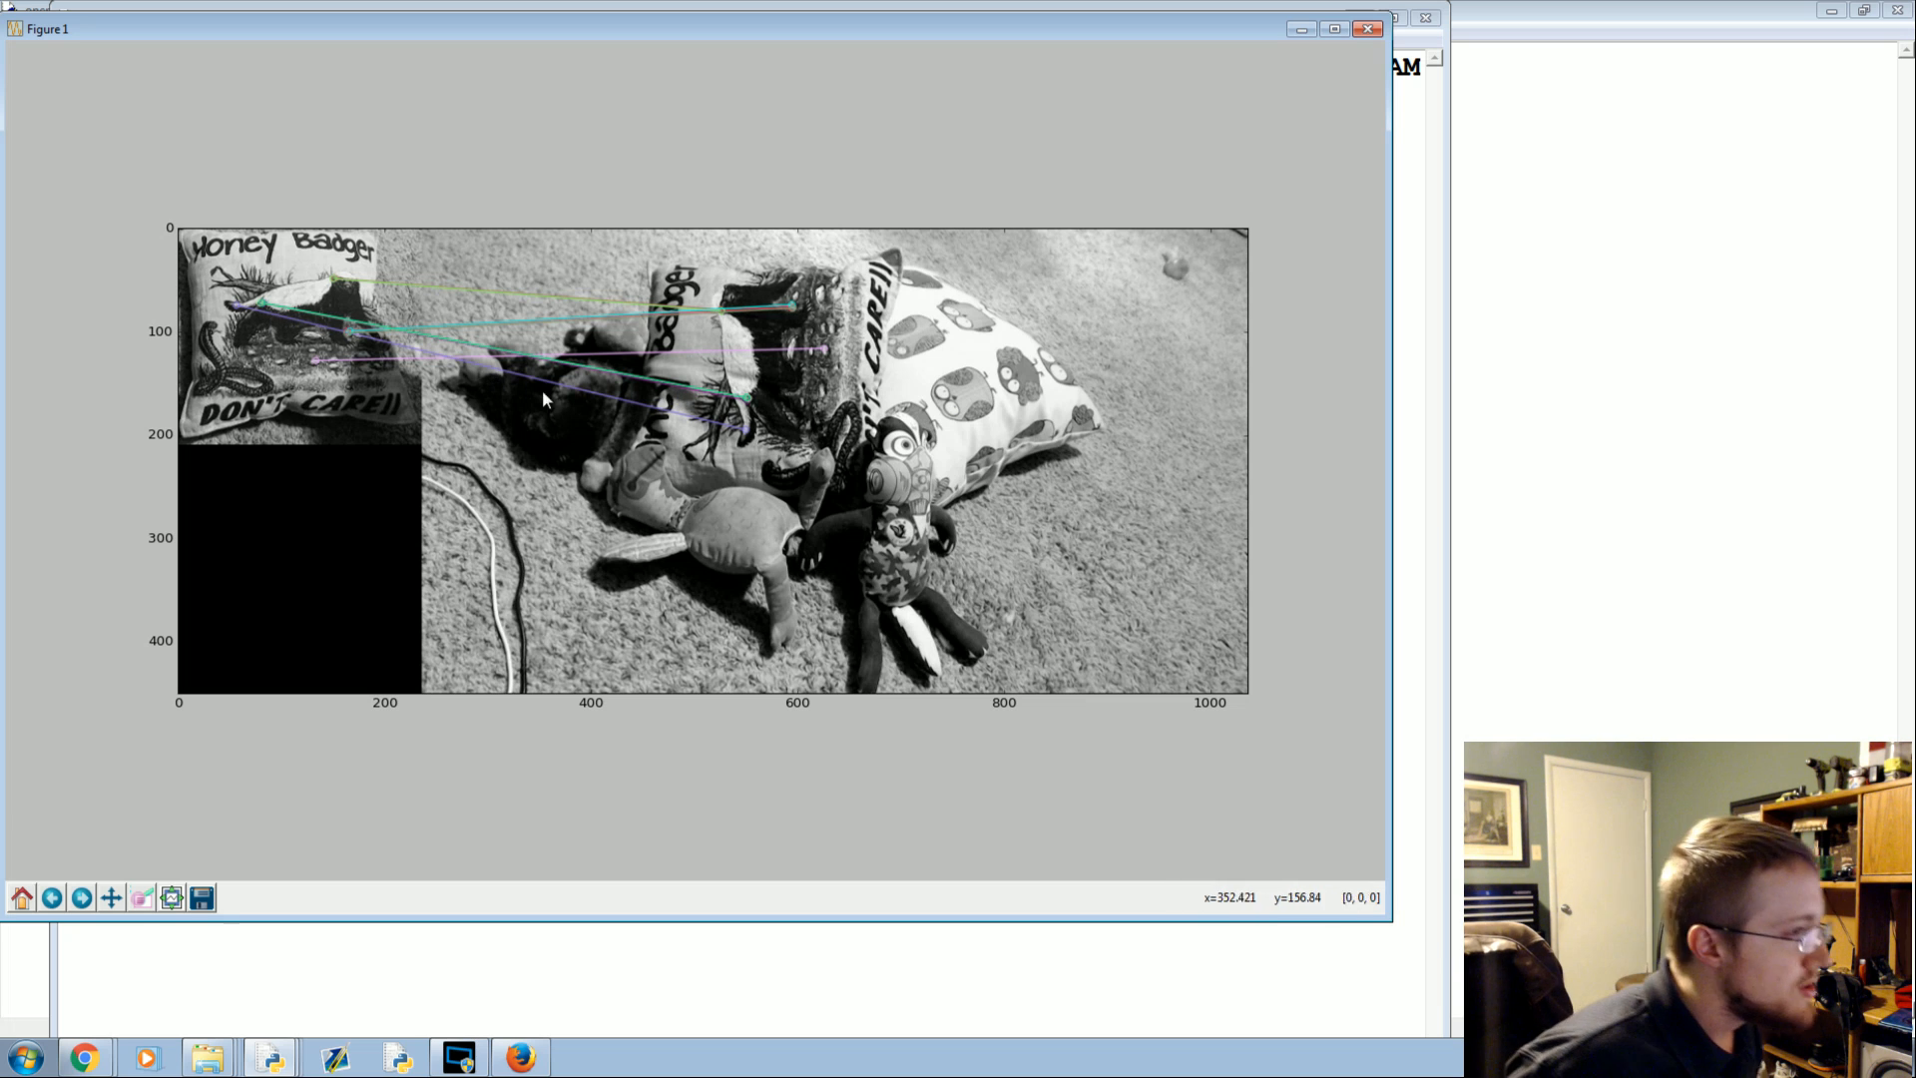
pyautogui.moveTo(724, 324)
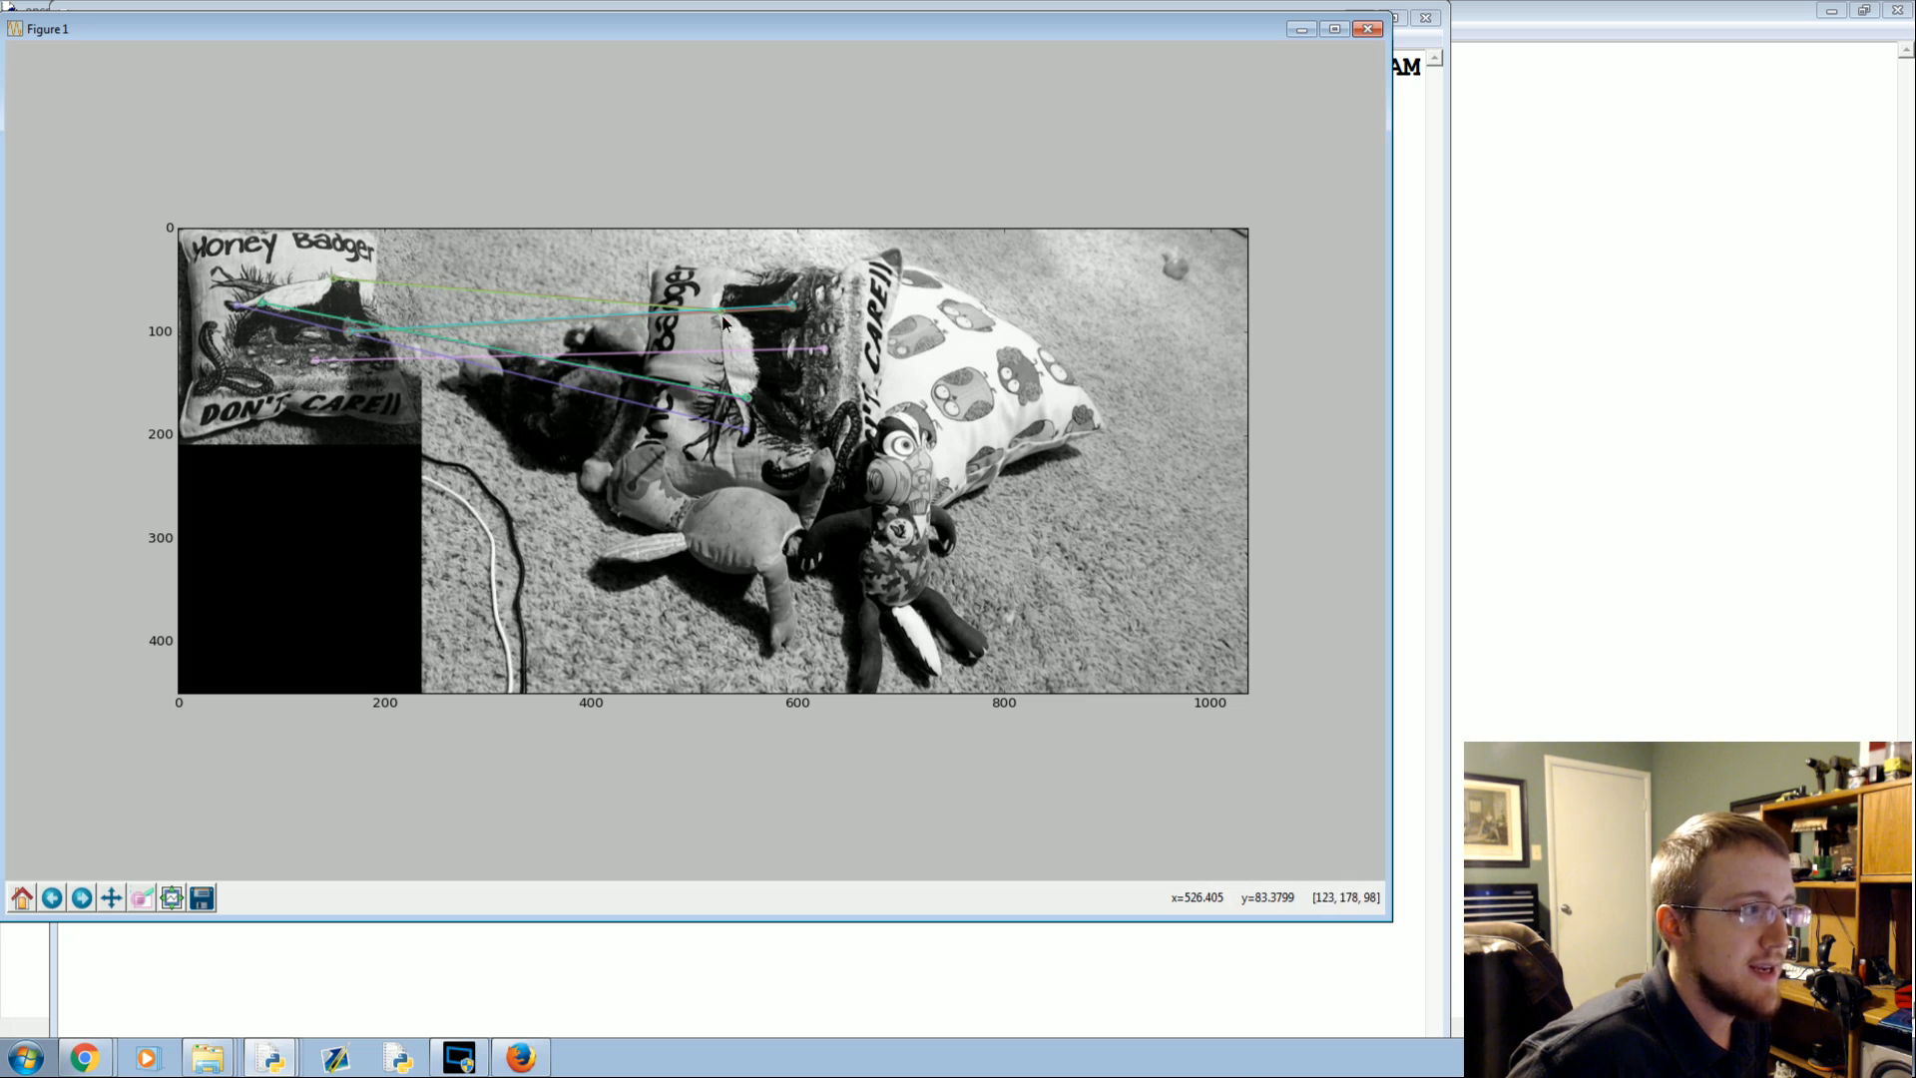